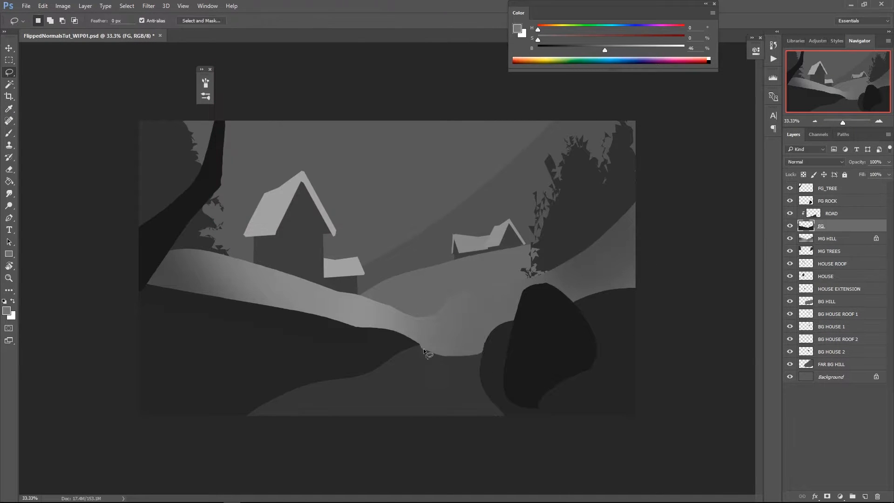
# Step: Draw the wooden fence, pine trees and outhouse on new layers in the greyscale scene
pyautogui.click(832, 213)
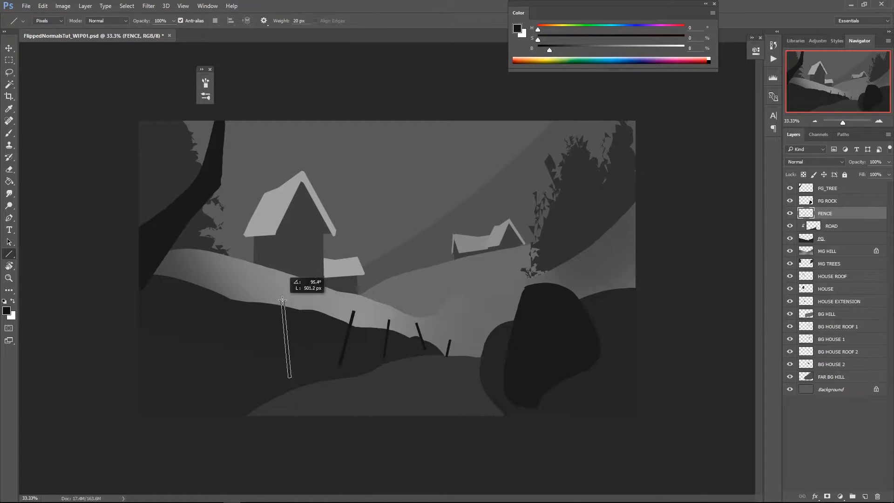
pyautogui.click(9, 73)
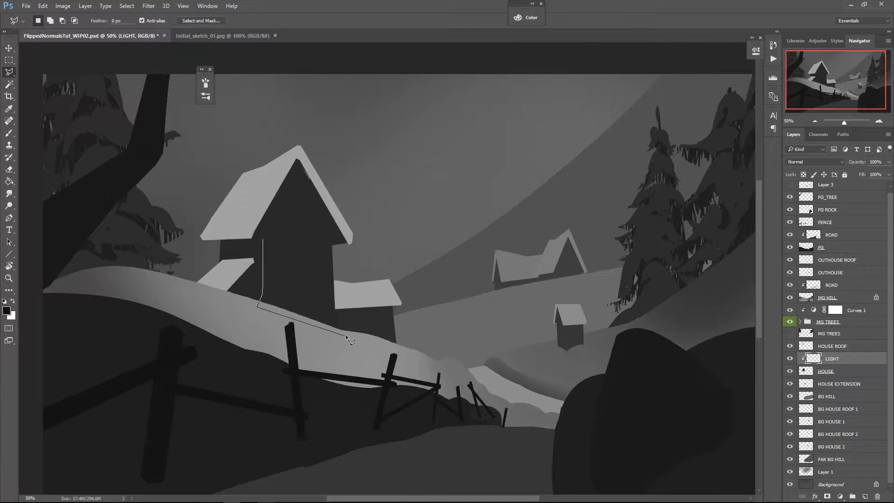
# Step: Paint soft Screen-mode light and shading on the house walls and snowy slopes
pyautogui.click(292, 190)
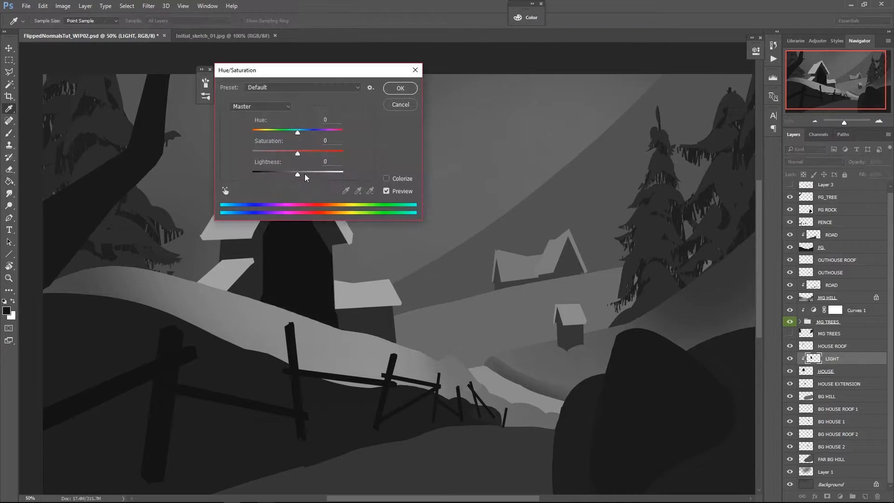
pyautogui.click(399, 87)
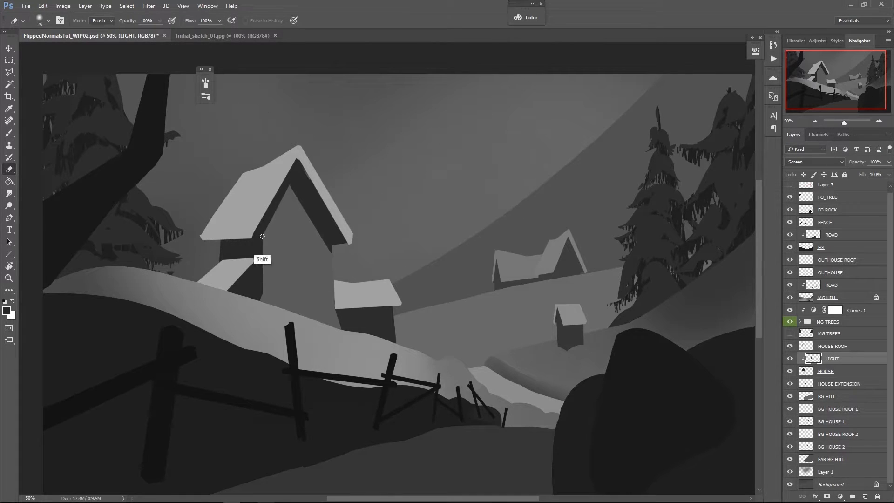
pyautogui.click(10, 170)
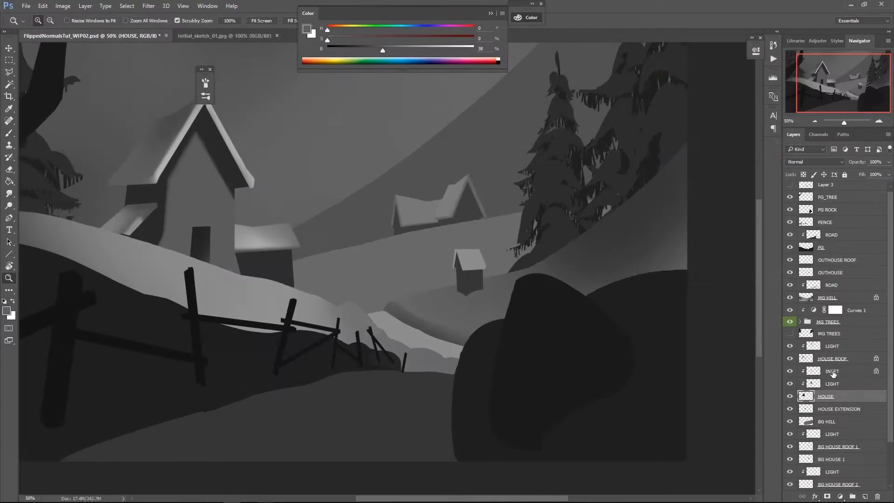
# Step: Add texture, light and window layers to shift the scene to a dark night palette
pyautogui.click(832, 370)
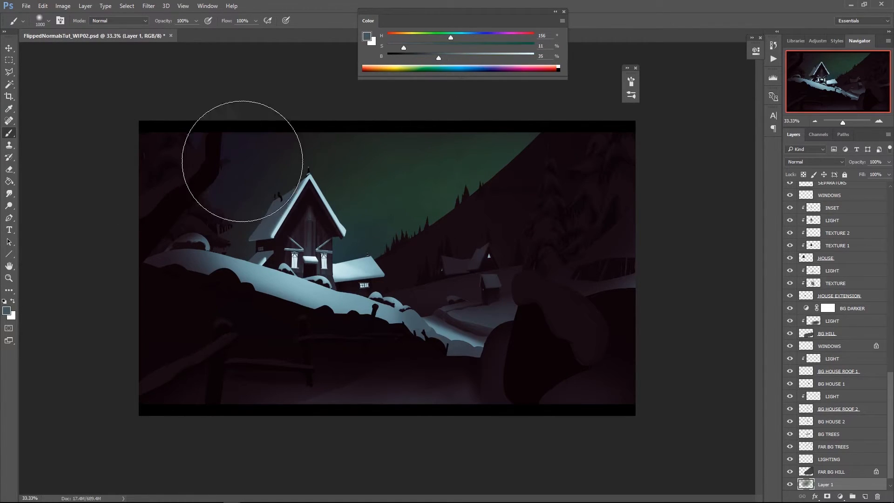
# Step: Paint green aurora streaks across the night sky above the house
pyautogui.moveTo(242, 162); pyautogui.dragTo(170, 191)
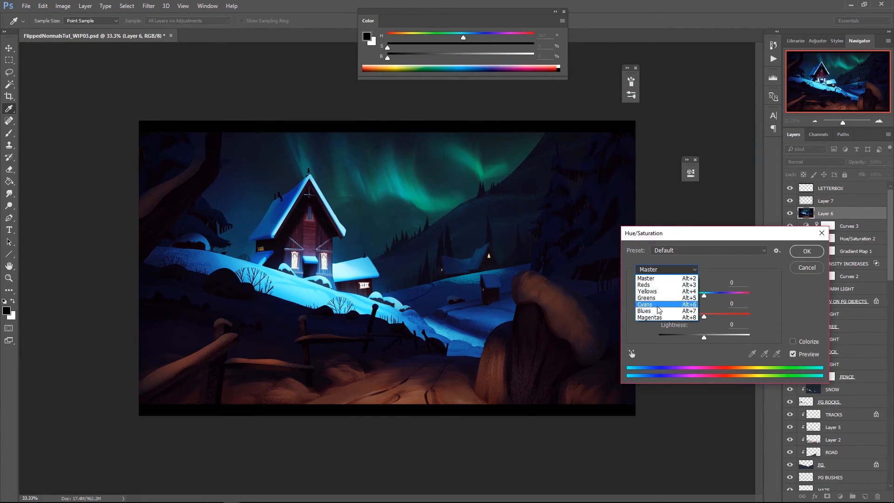
# Step: Adjust Blues to hue -13, saturation +17 and Greens to hue -27, saturation +40
pyautogui.click(644, 311)
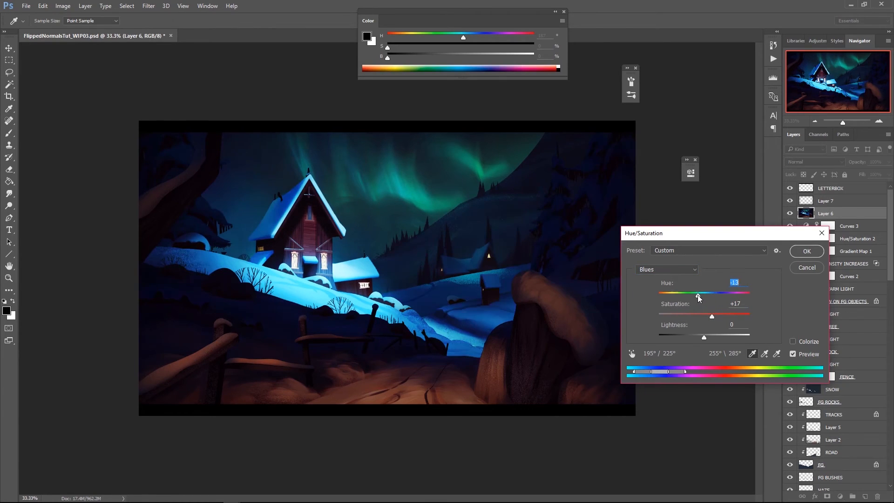
pyautogui.click(666, 269)
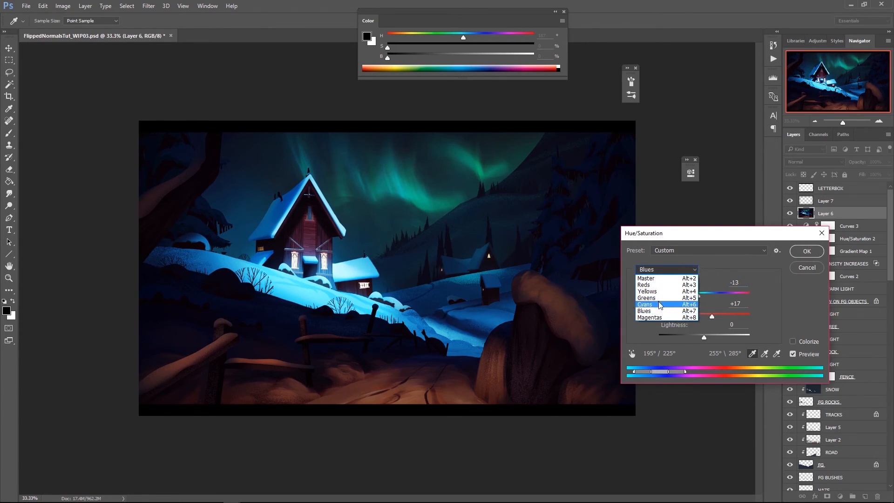
pyautogui.click(647, 297)
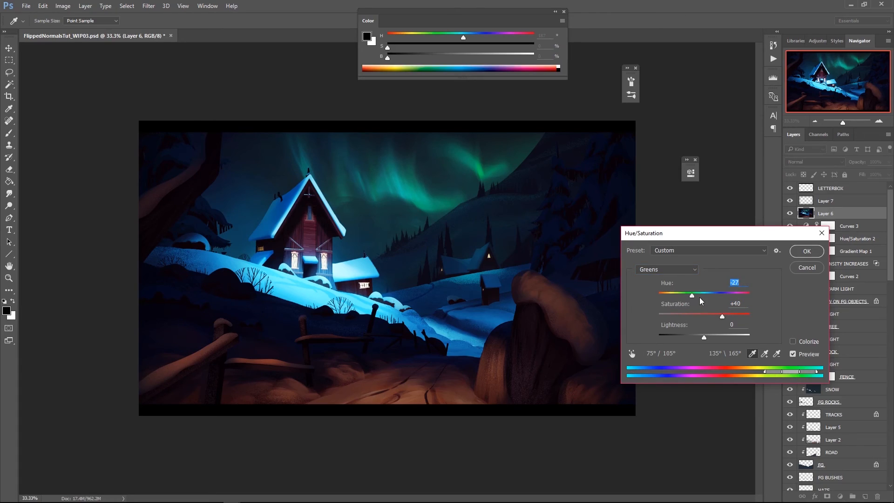